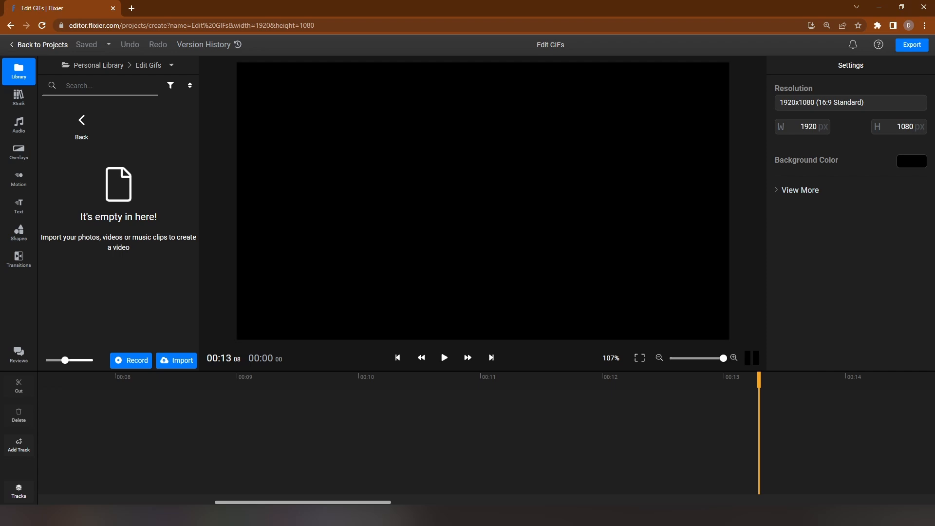
# - Upload sloth.gif and dog-cat.gif from My device into the Edit Gifs library folder
pyautogui.click(176, 361)
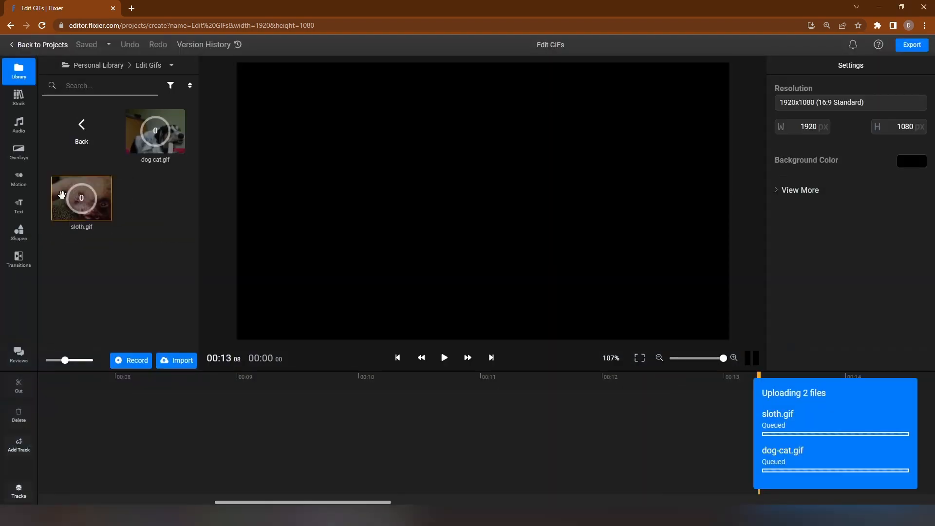
pyautogui.click(177, 361)
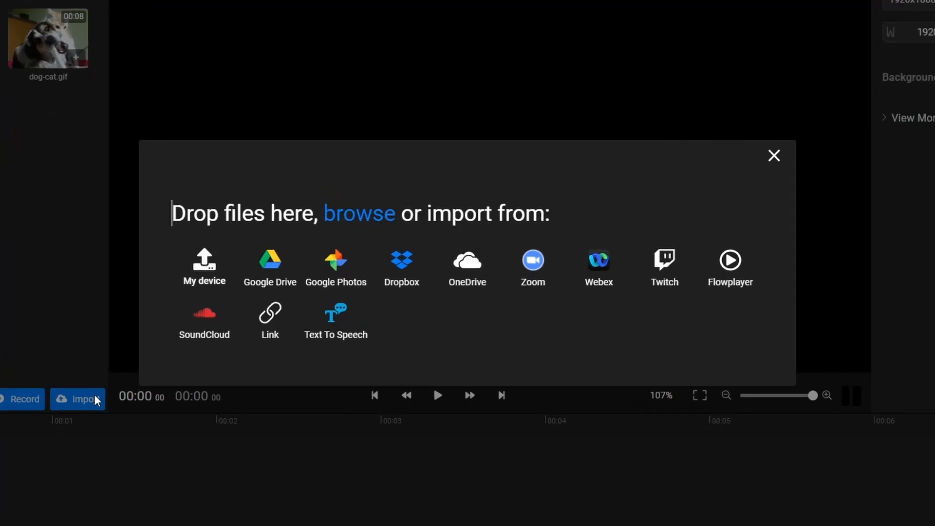
pyautogui.click(773, 156)
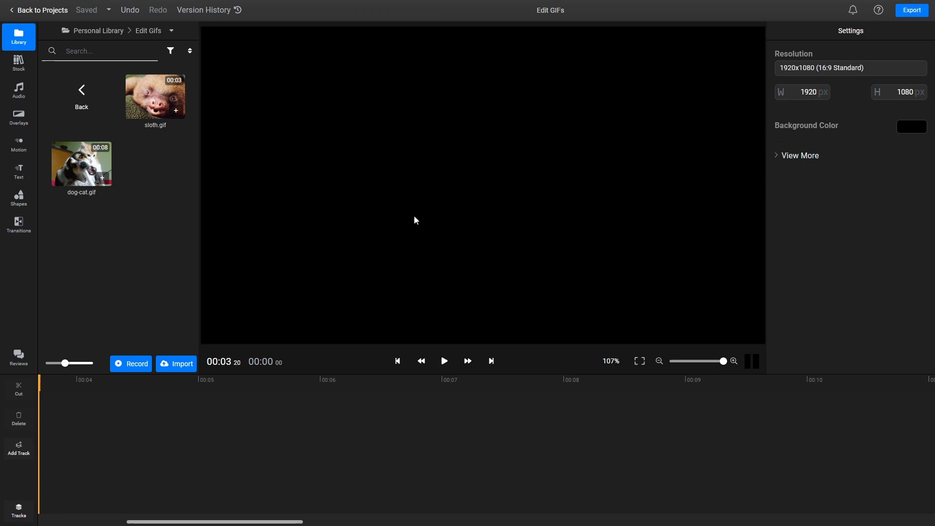
pyautogui.moveTo(209, 139)
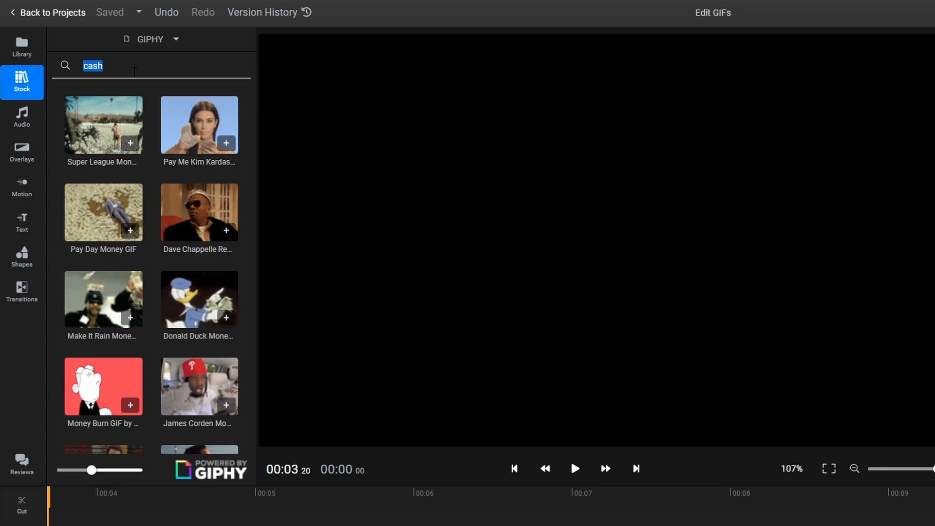
pyautogui.write('animals')
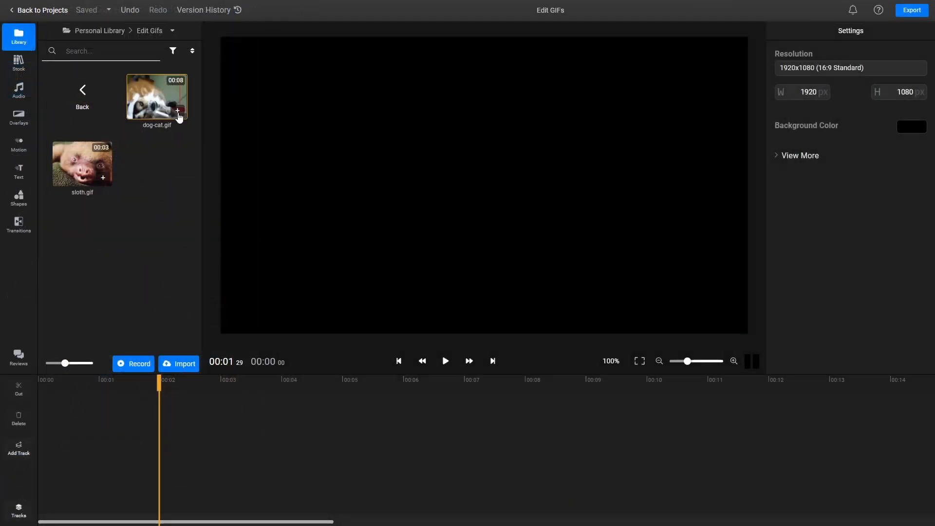
# - Add the dog-cat clip, scale it to fill the canvas, and split it at the playhead
pyautogui.click(177, 110)
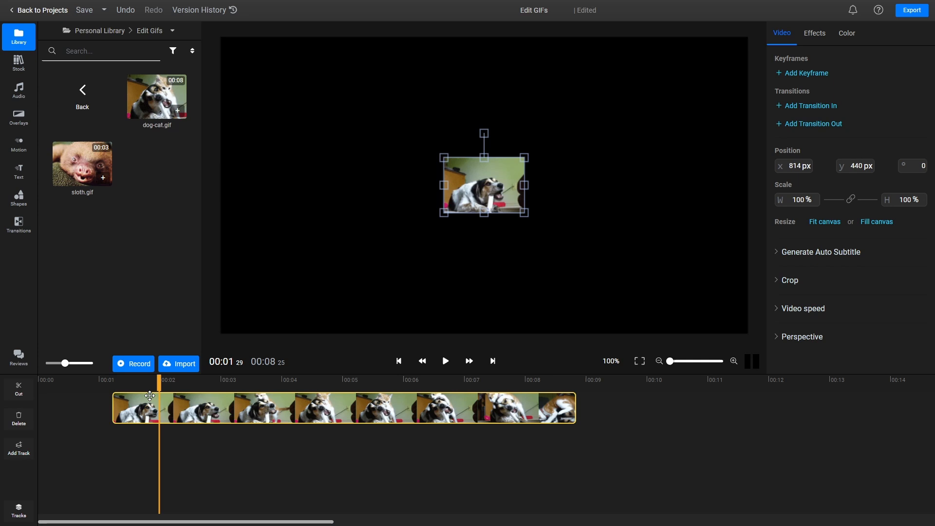
pyautogui.click(825, 221)
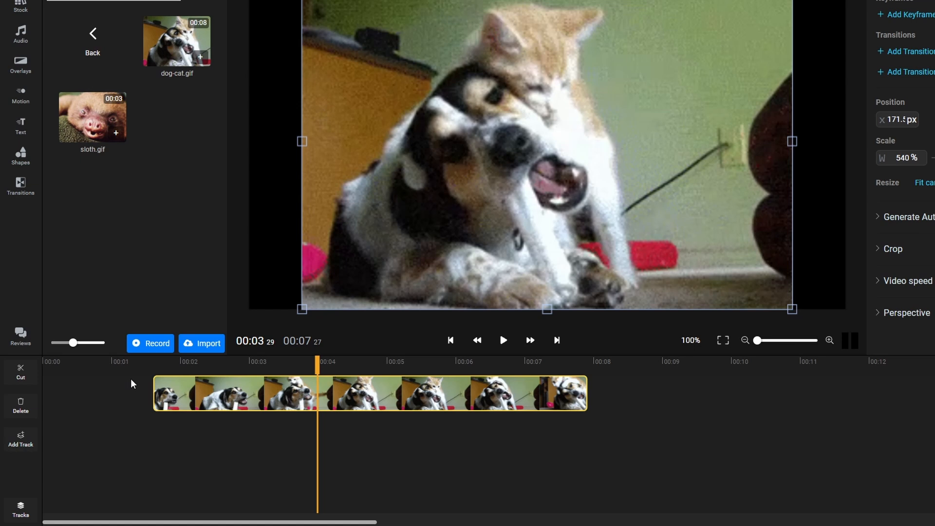
pyautogui.press('s')
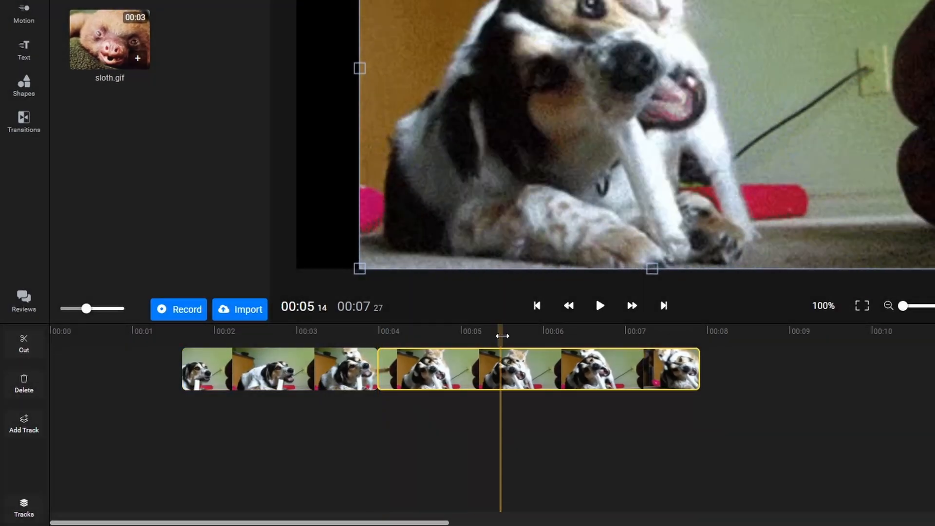
pyautogui.click(24, 345)
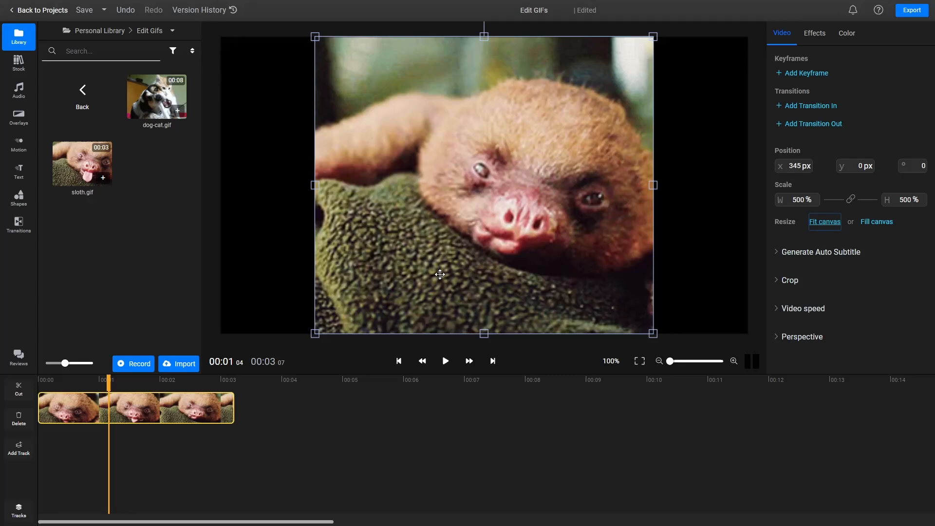
# - Place dog-cat after the sloth at 540% fill and give it a FadeIn transition
pyautogui.click(498, 408)
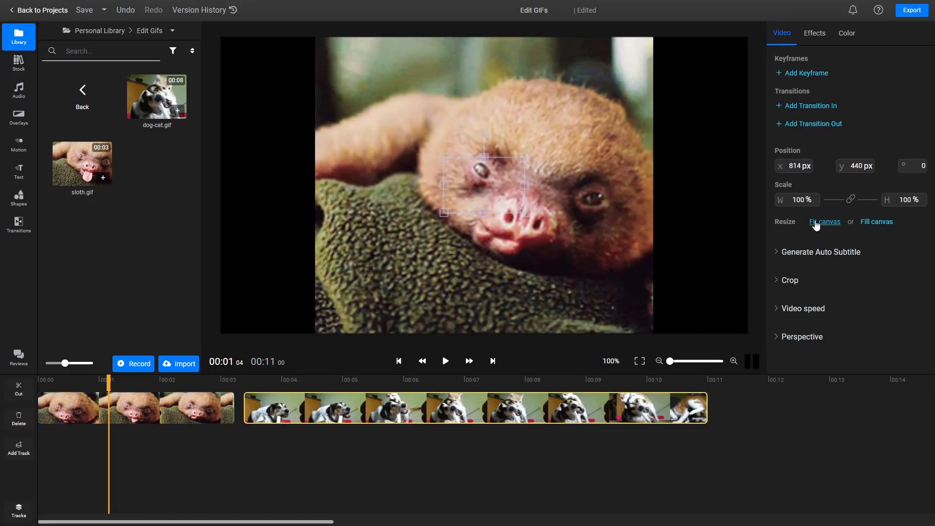
pyautogui.click(825, 221)
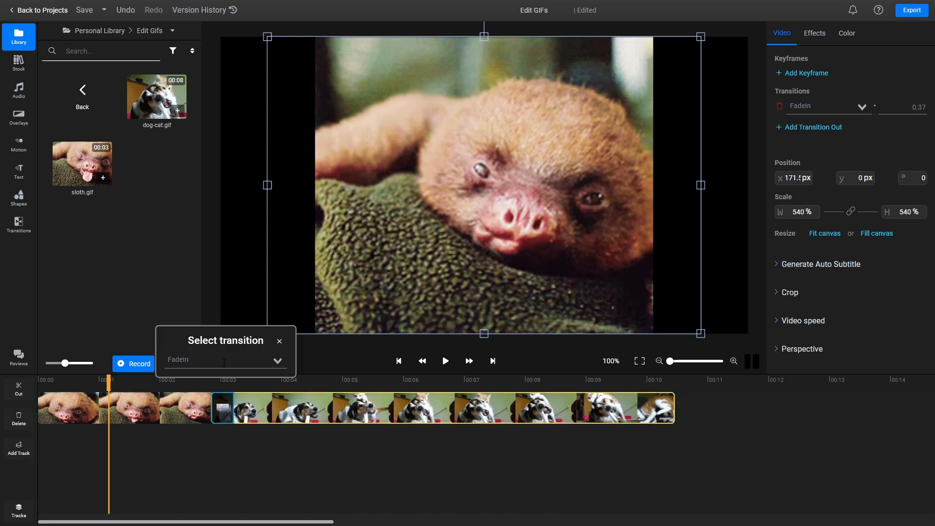
pyautogui.click(224, 359)
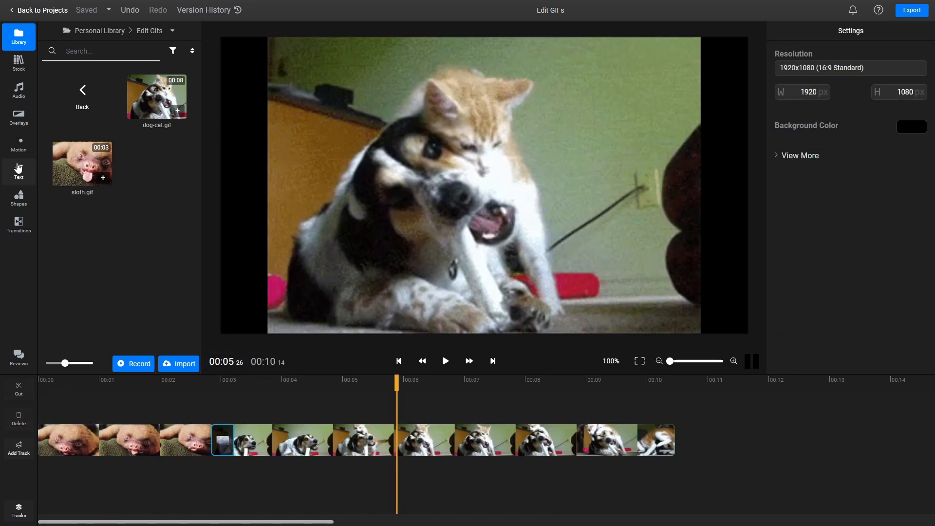
pyautogui.click(19, 171)
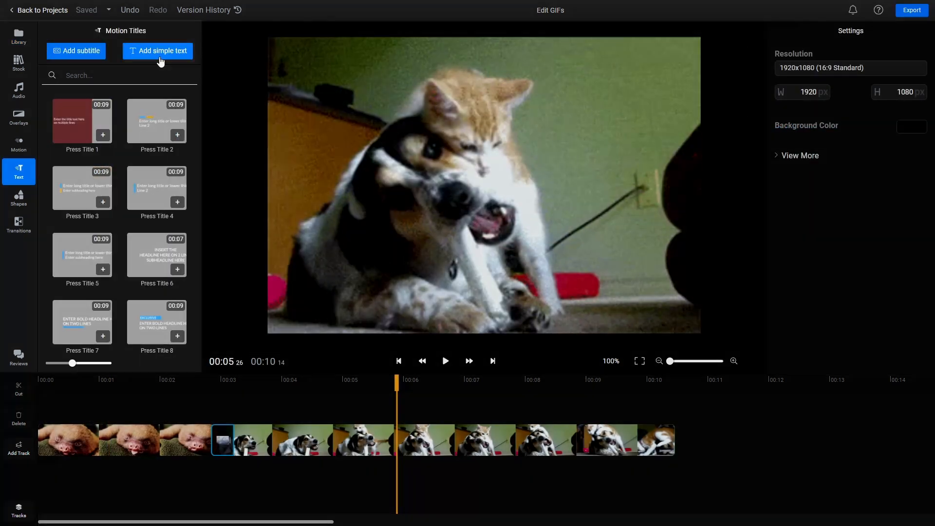
pyautogui.click(158, 50)
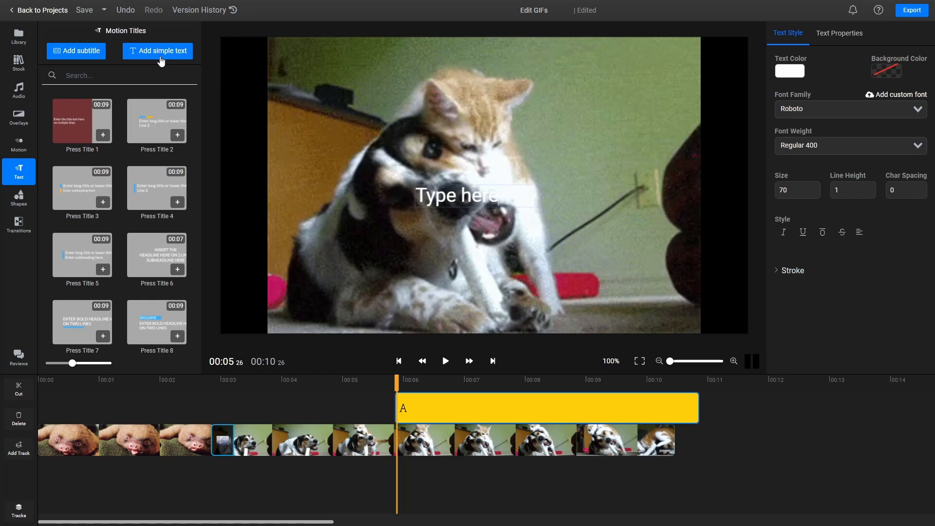
pyautogui.click(456, 196)
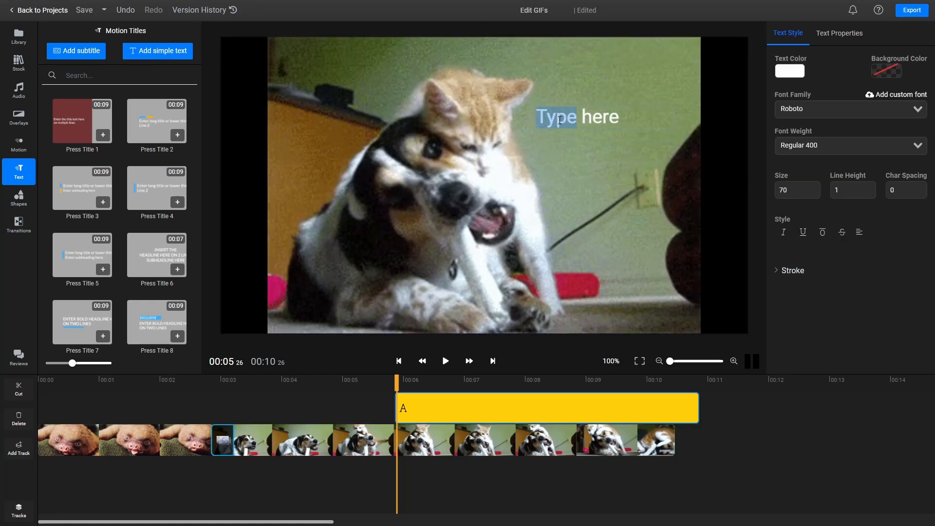
pyautogui.write('Change')
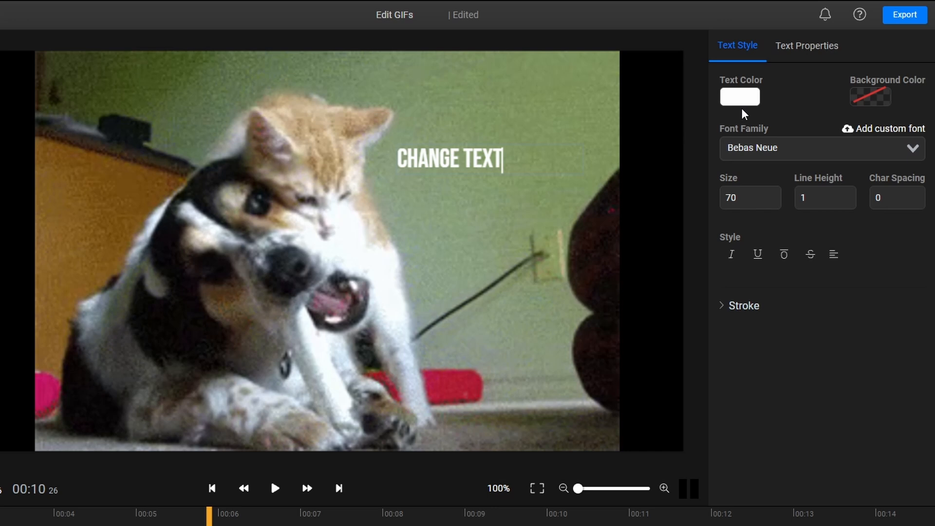
pyautogui.click(740, 97)
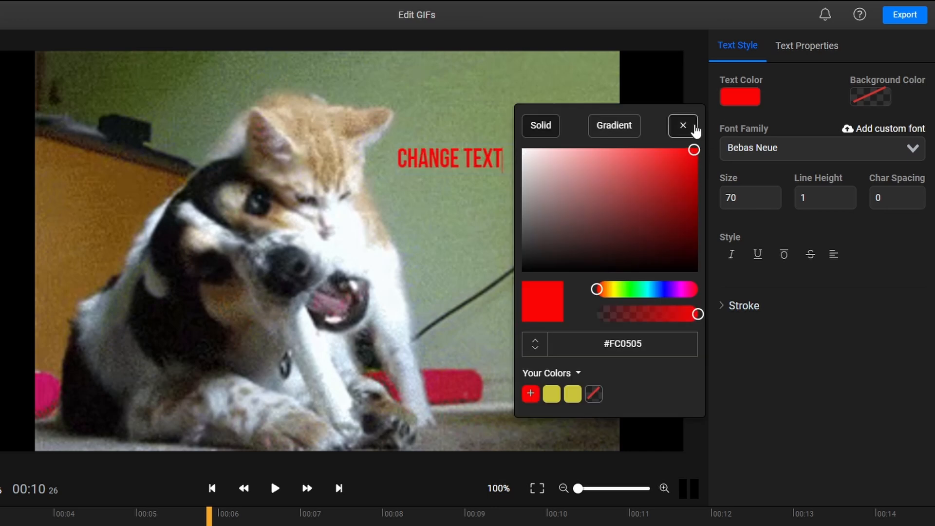
pyautogui.click(683, 126)
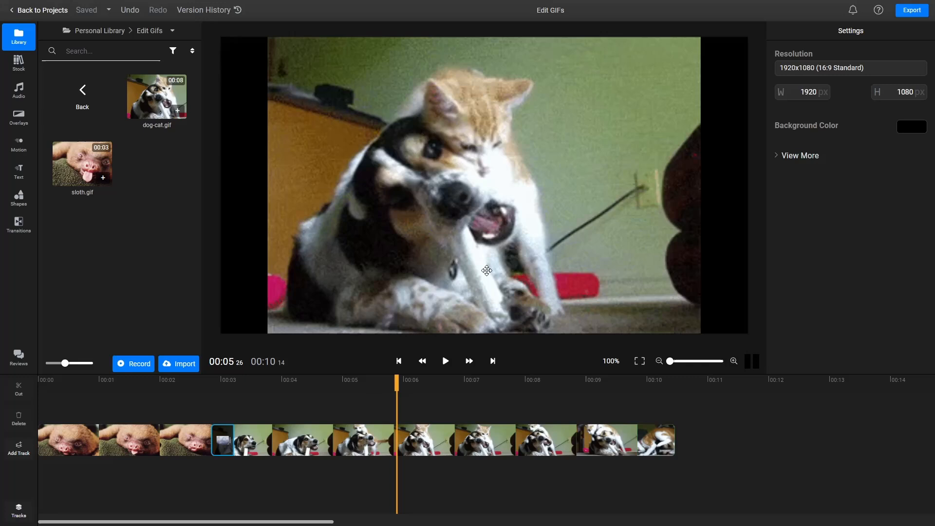
pyautogui.moveTo(157, 185)
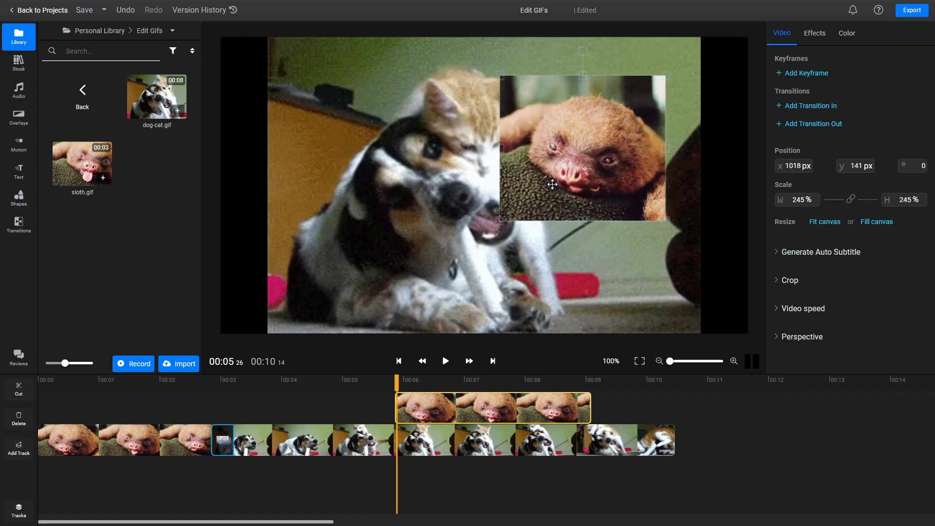
# - Position the 245% sloth overlay in the upper right and trim its length
pyautogui.moveTo(551, 184); pyautogui.dragTo(588, 153)
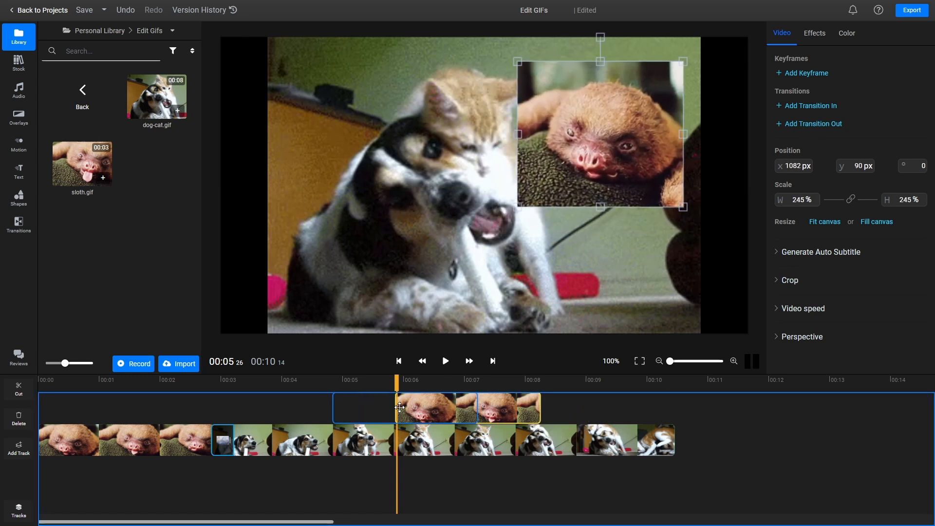
pyautogui.moveTo(406, 409); pyautogui.dragTo(349, 408)
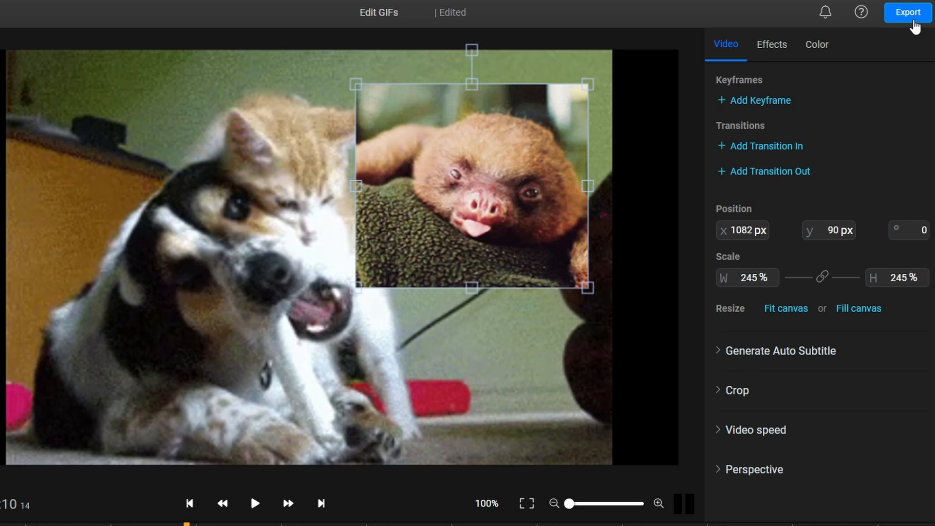
# - Export the project as a GIF at 20 fps frame rate
pyautogui.click(907, 11)
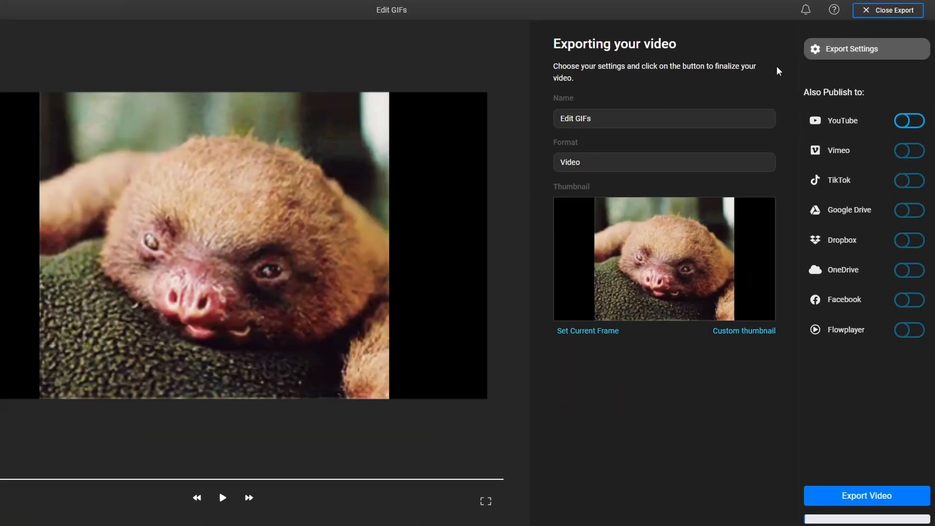
pyautogui.click(664, 162)
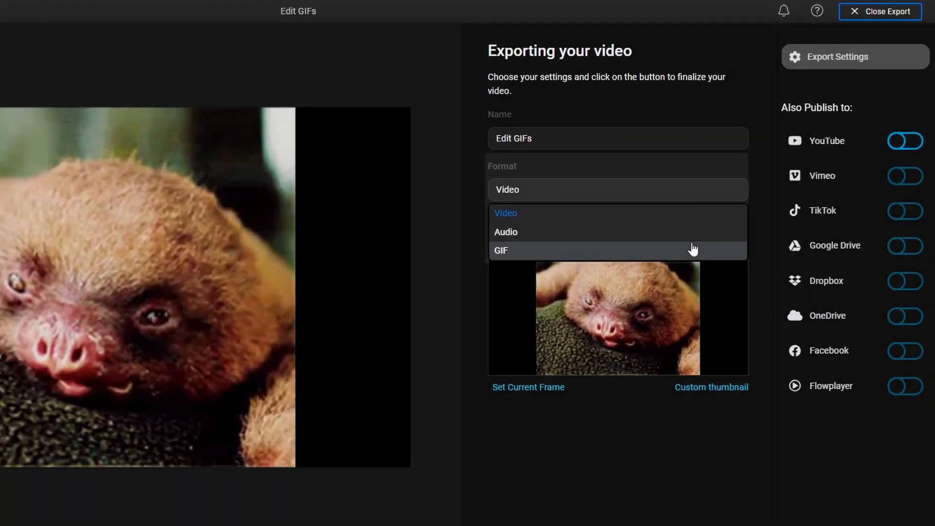
pyautogui.click(501, 251)
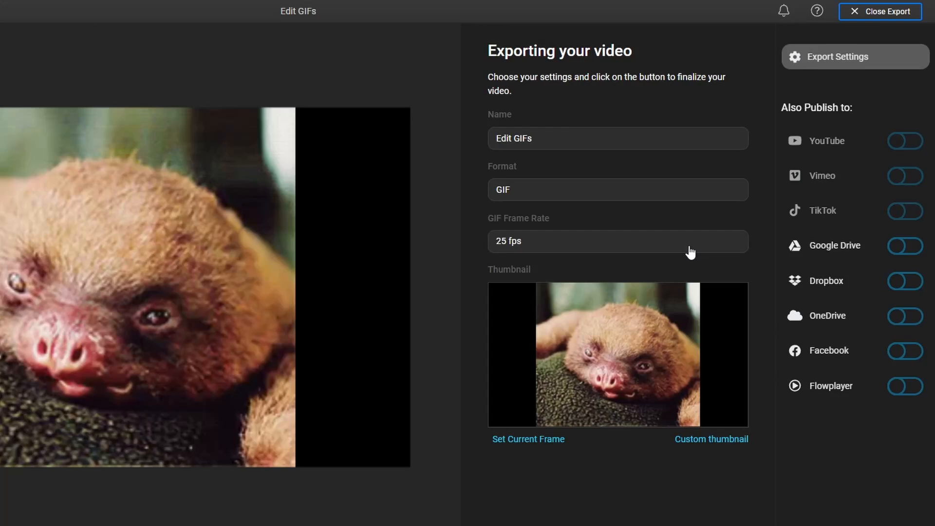
pyautogui.click(618, 241)
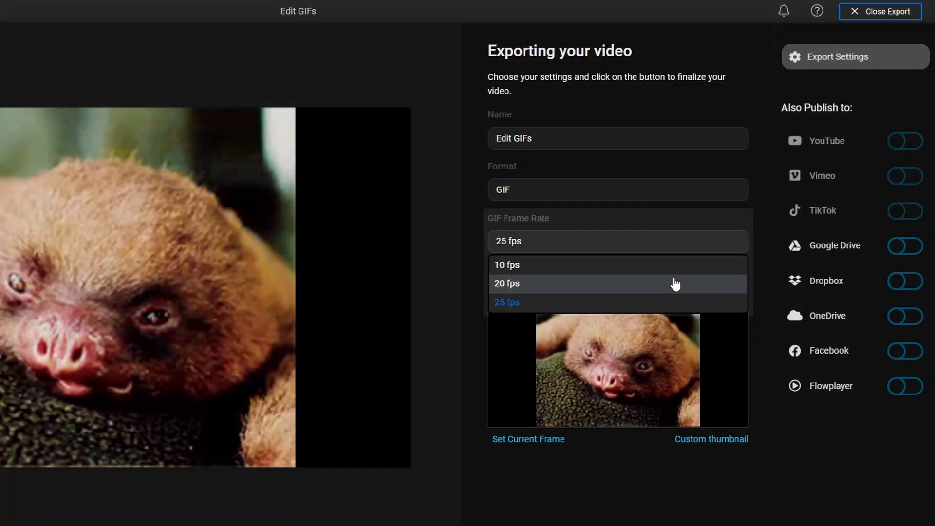
pyautogui.click(506, 282)
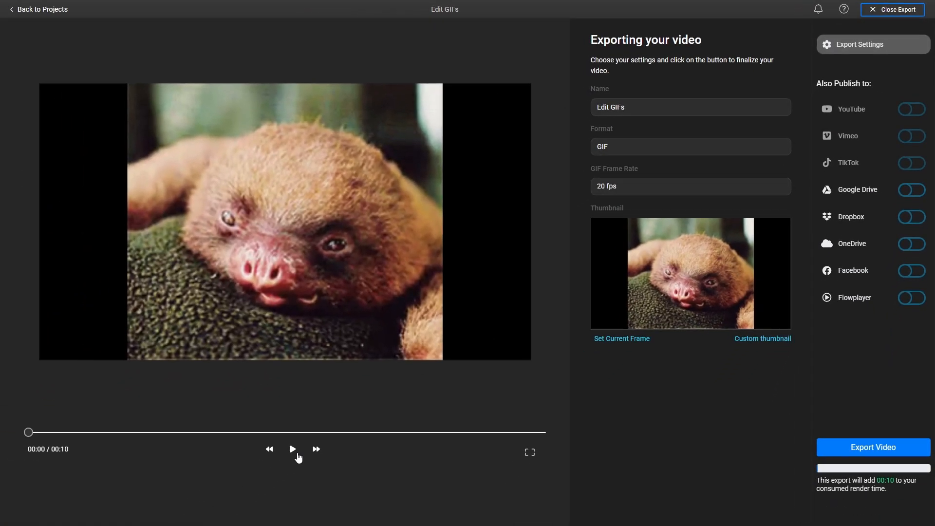
pyautogui.moveTo(28, 431); pyautogui.dragTo(338, 432)
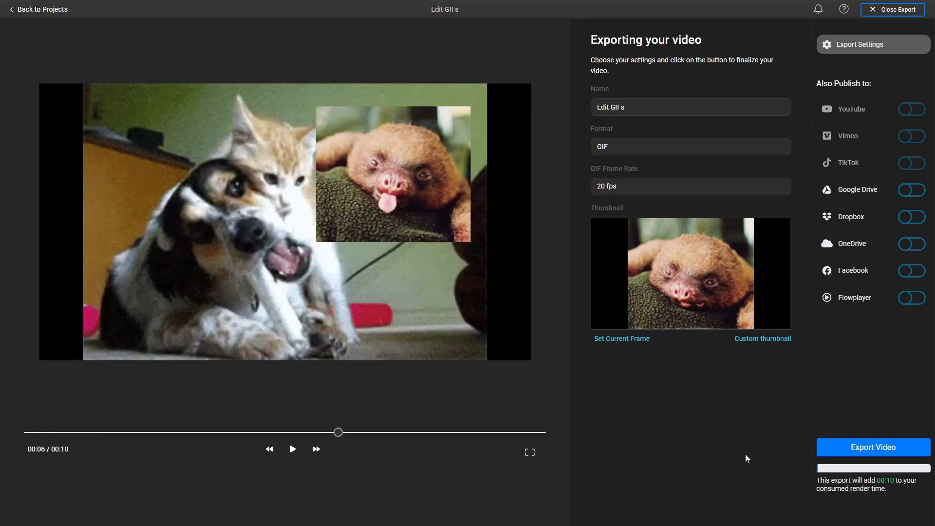
pyautogui.click(873, 447)
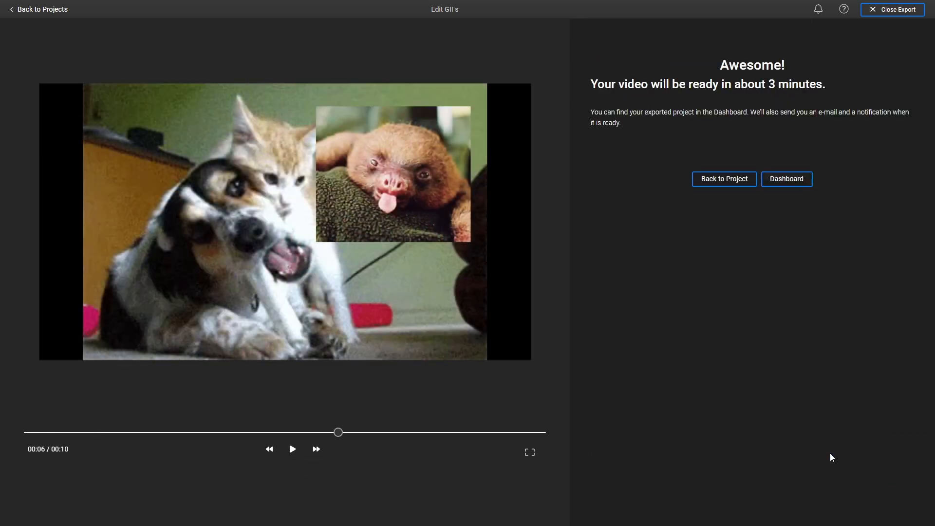
pyautogui.moveTo(788, 237)
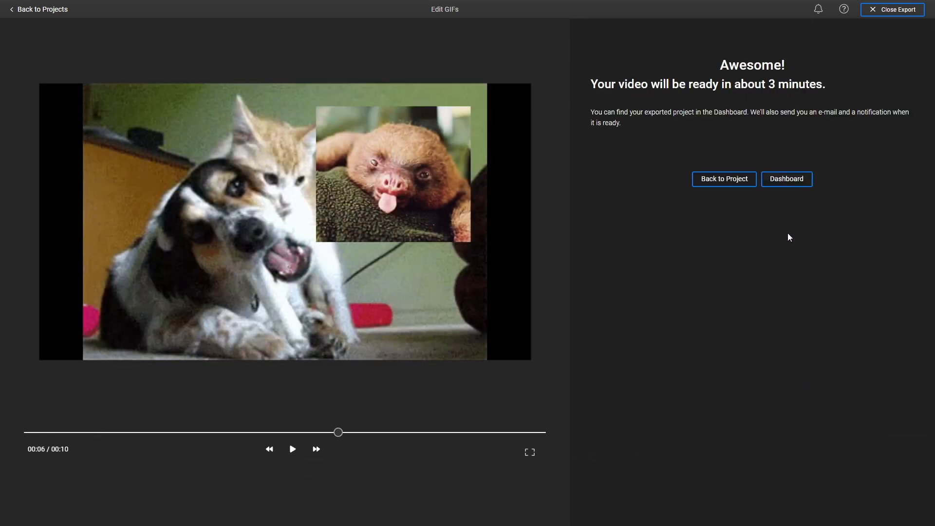